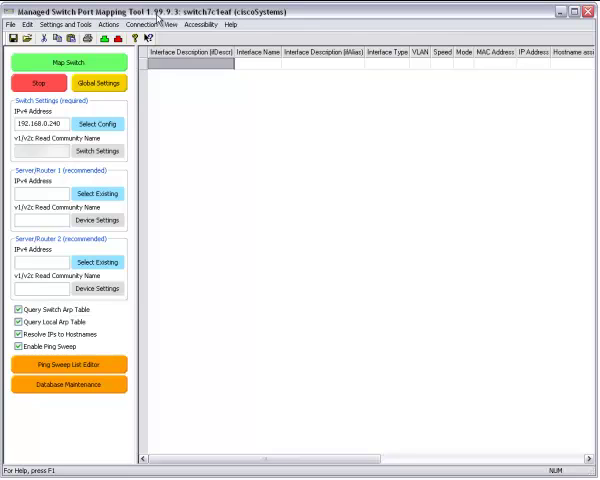
mouse_move(128, 104)
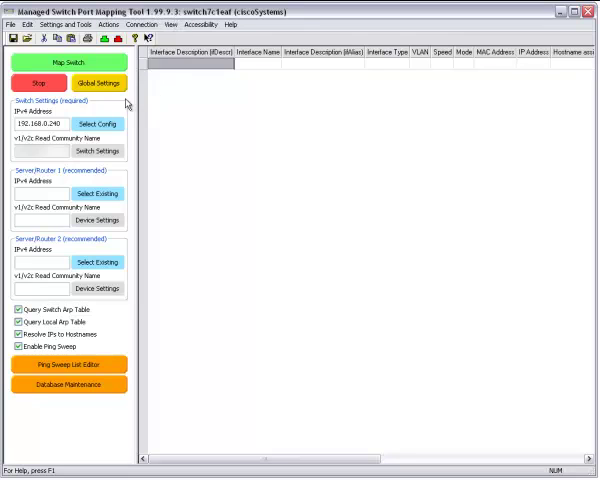
Map switch 192.168.0.240 to fill the port grid with byte counts, link status and last-change times.
left_click(66, 63)
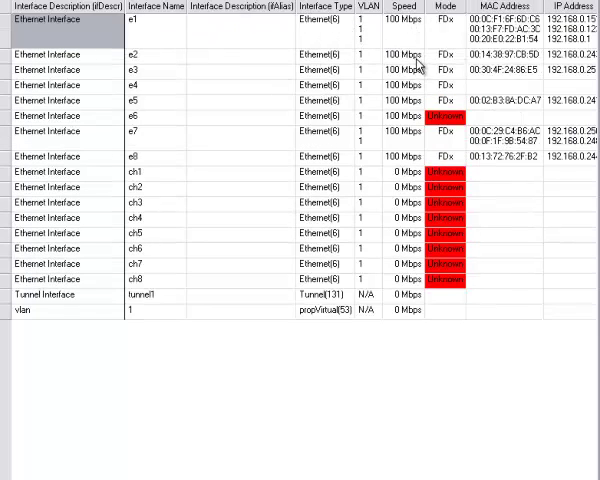
left_click(575, 20)
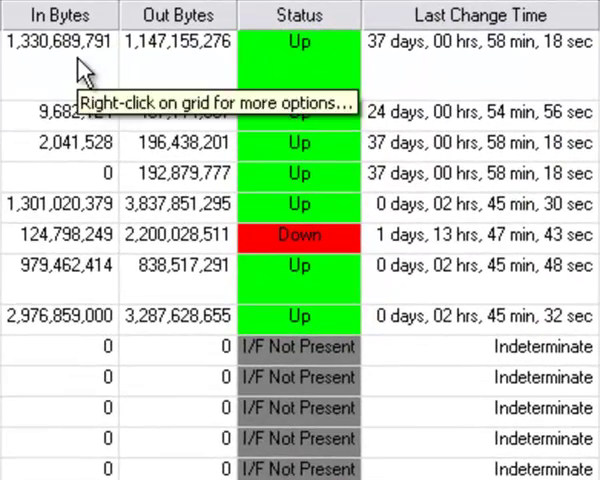
mouse_move(140, 275)
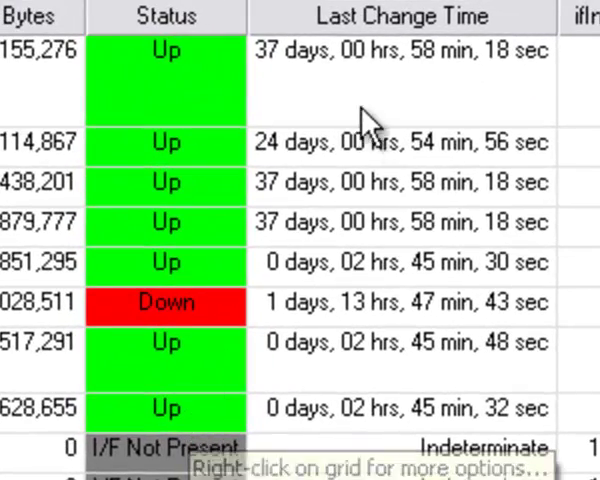
mouse_move(415, 45)
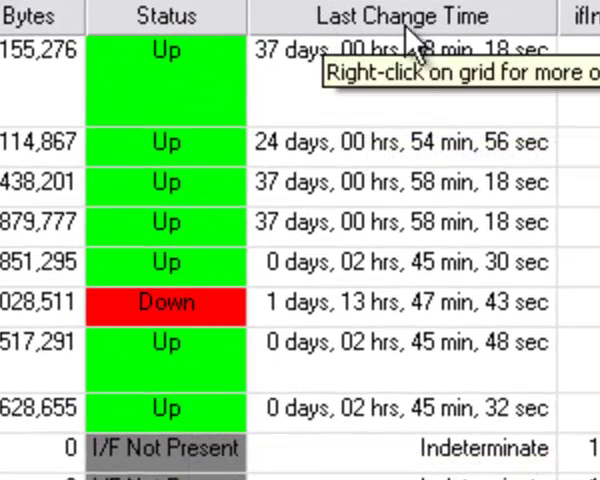
mouse_move(275, 320)
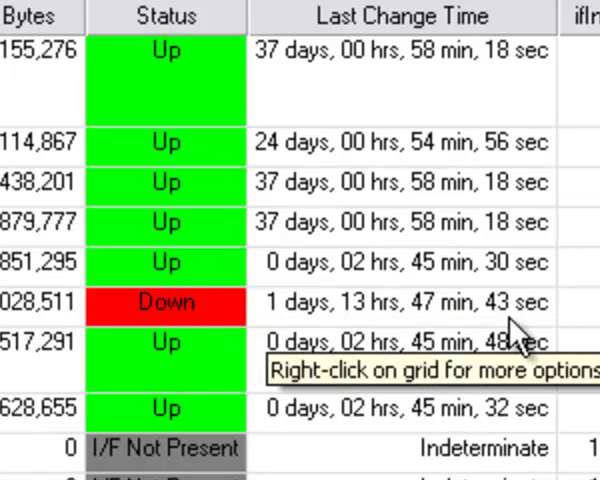
mouse_move(205, 270)
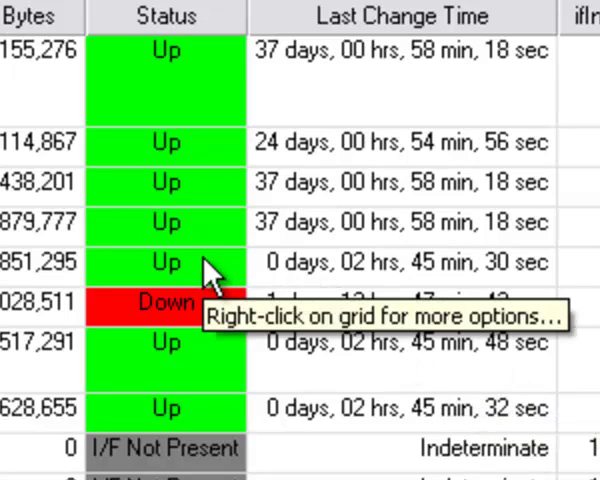
mouse_move(410, 285)
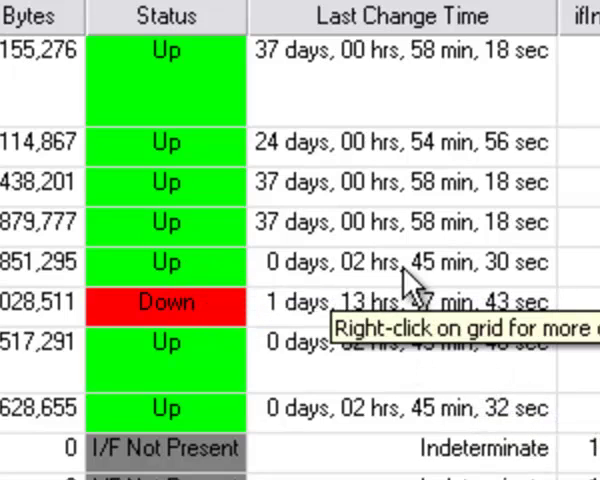
mouse_move(470, 290)
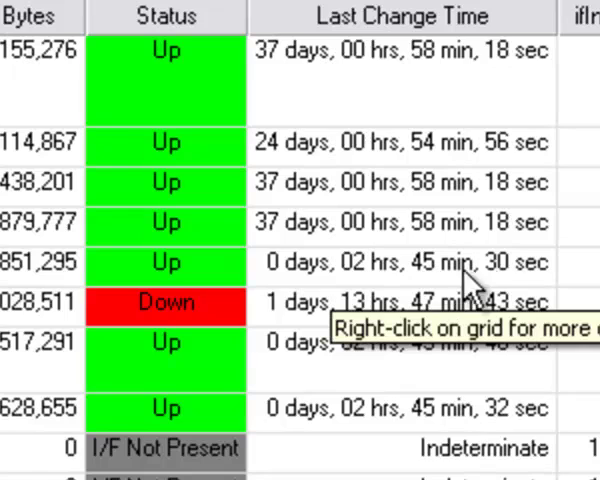
mouse_move(515, 425)
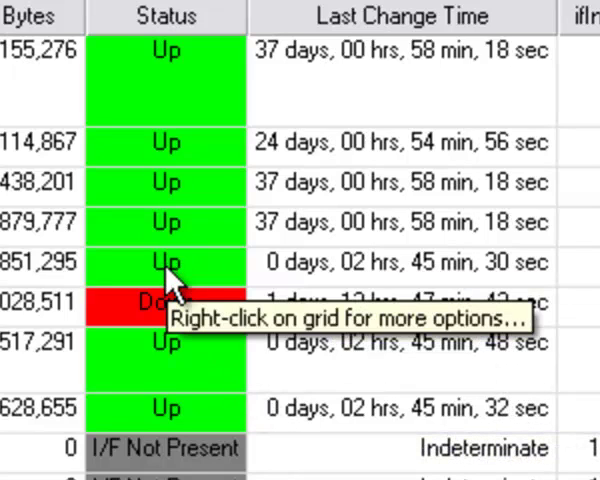
mouse_move(430, 205)
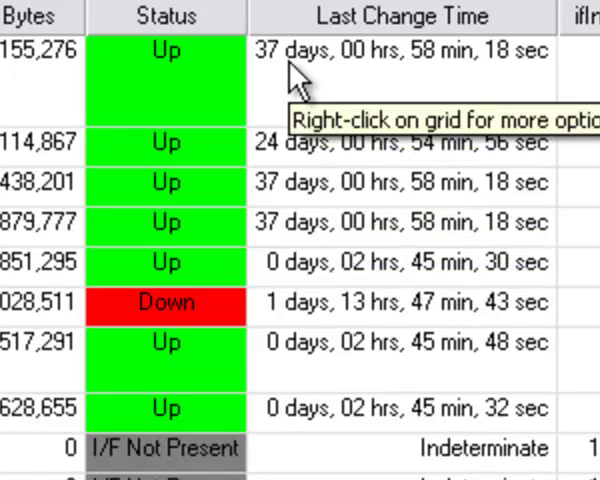
mouse_move(140, 178)
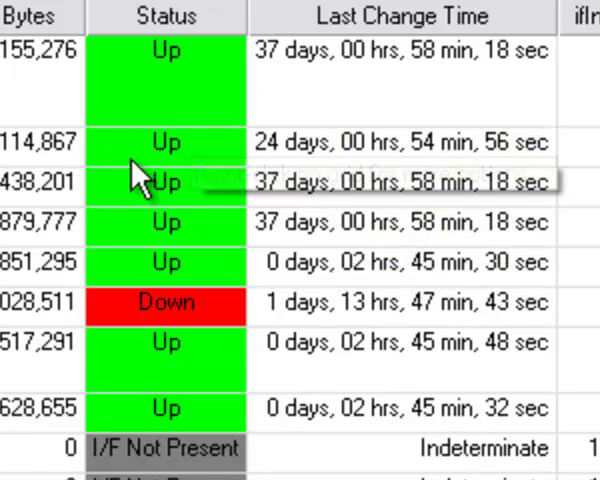